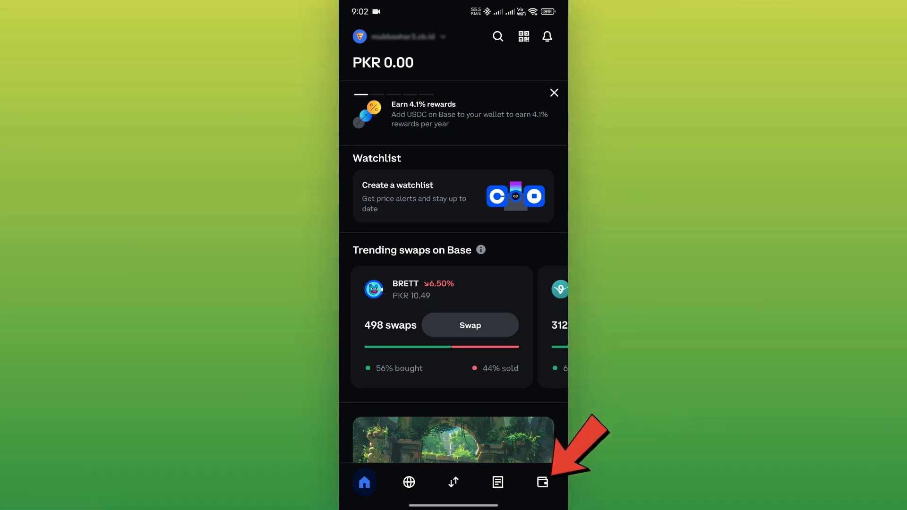
Step: Go to the wallet view and open the app's Settings screen
click(542, 483)
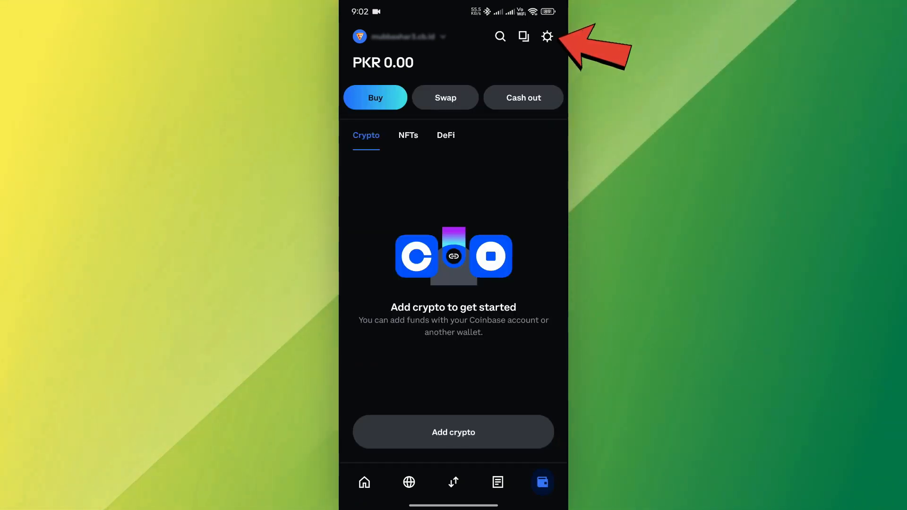
click(547, 37)
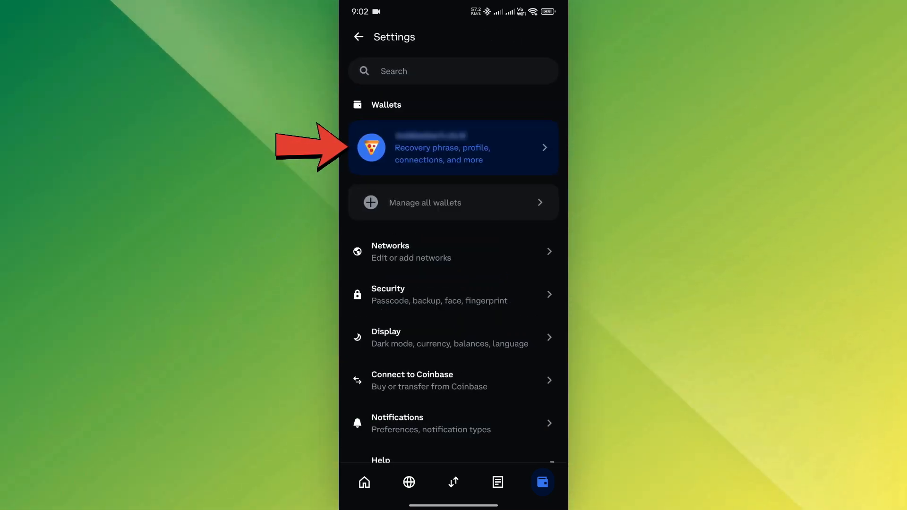
Step: Open this wallet's details and reach the 'Back up your wallet' recovery phrase page
click(454, 146)
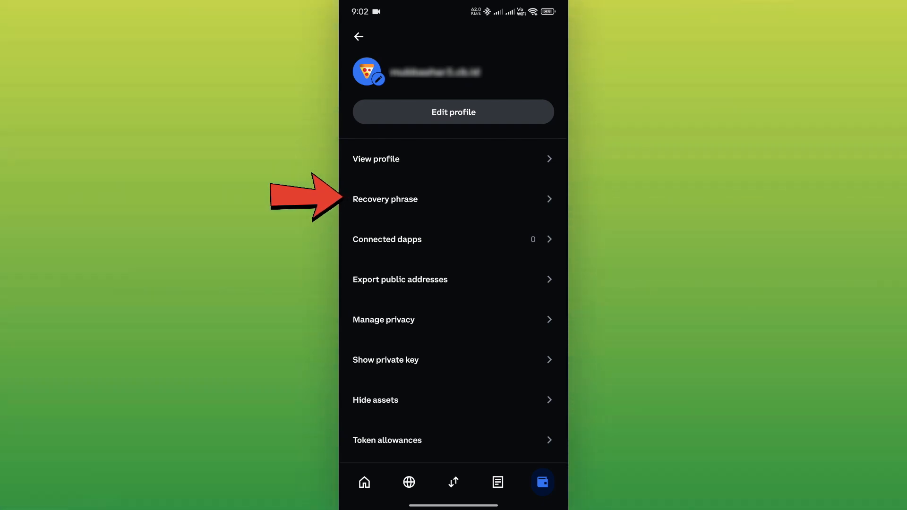
click(386, 199)
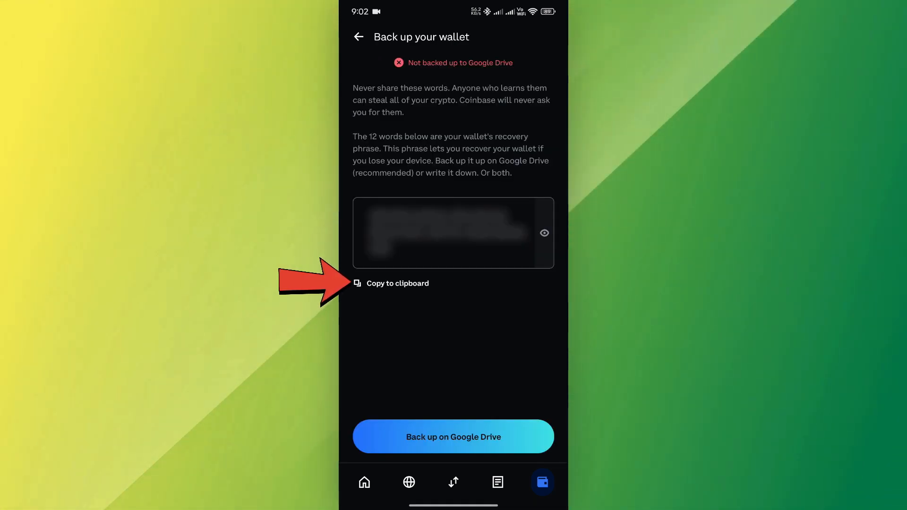
mouse_move(454, 437)
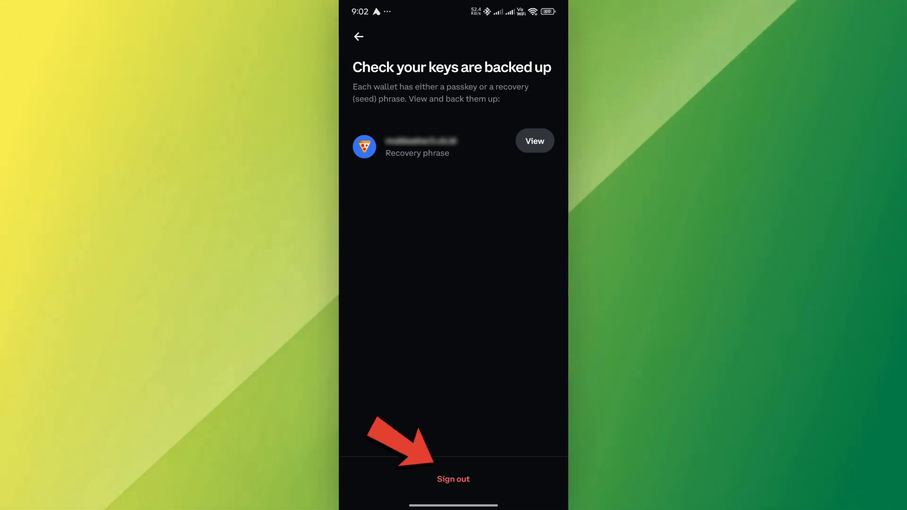
Step: Sign out of the wallet, returning to the Coinbase Wallet splash screen
click(454, 479)
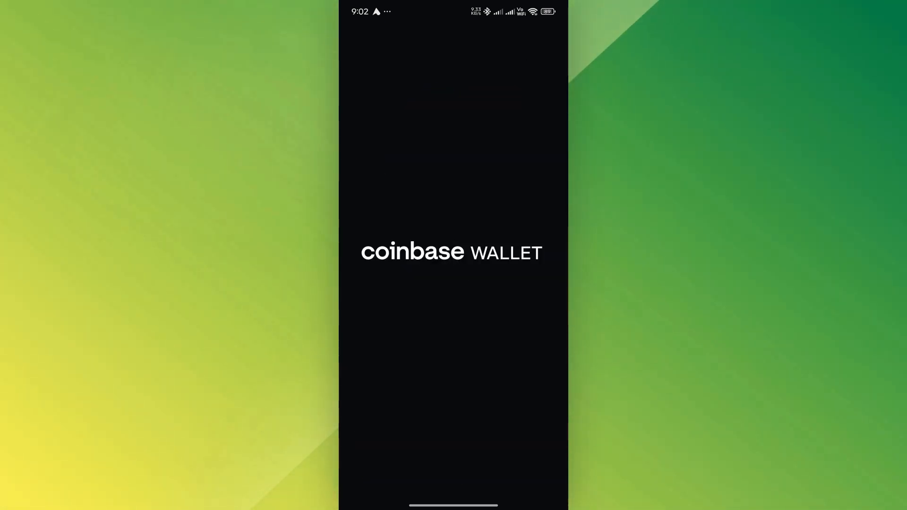